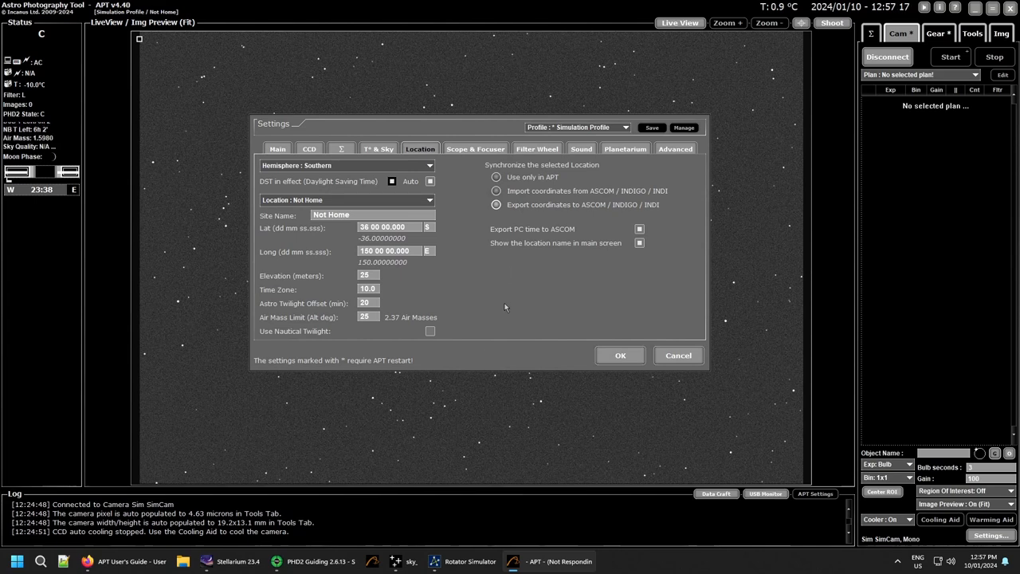
pyautogui.moveTo(523, 306)
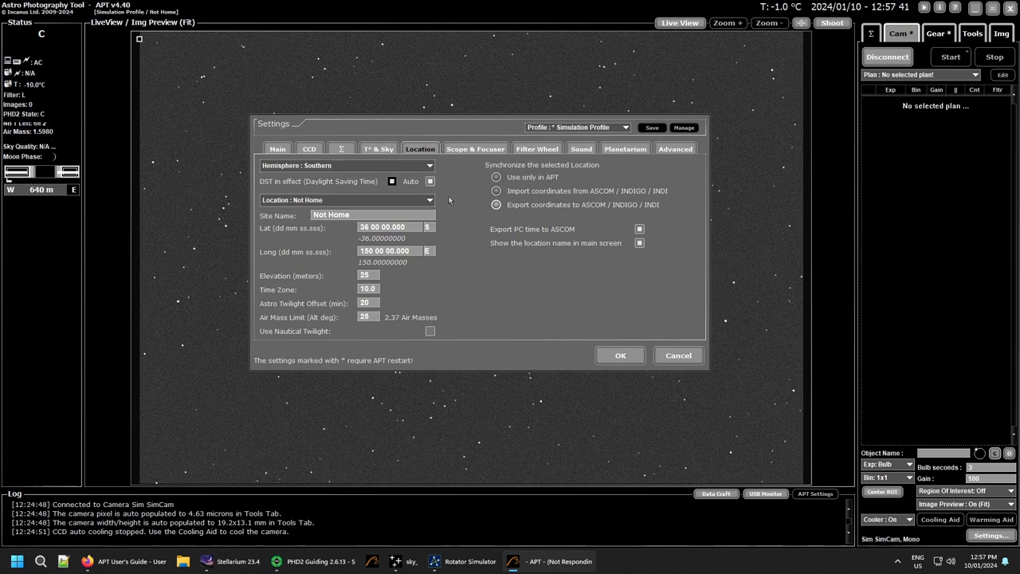
# Keep Not Home as the saved location and enter an air mass altitude limit of 25°.
pyautogui.click(430, 200)
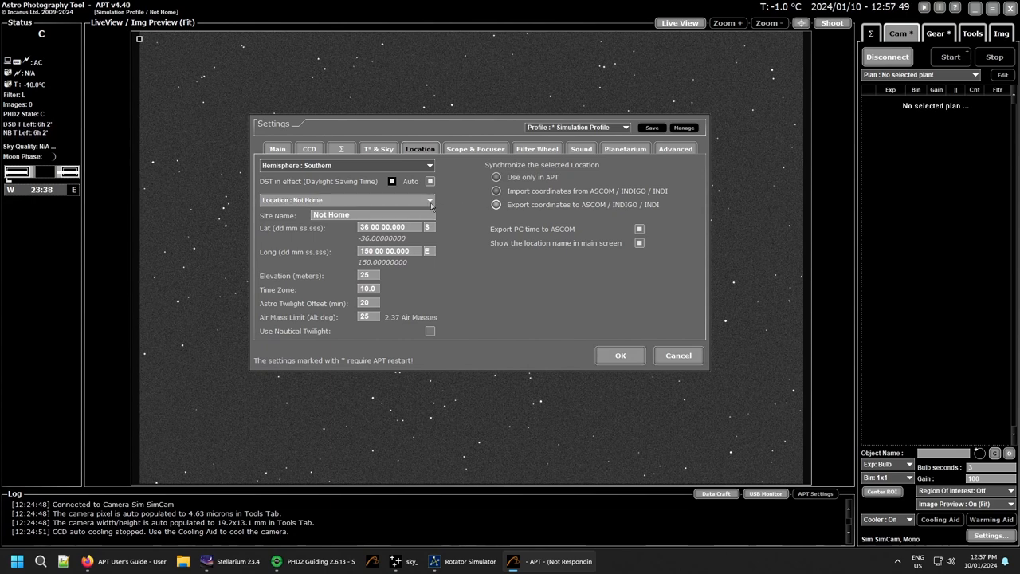
pyautogui.click(431, 201)
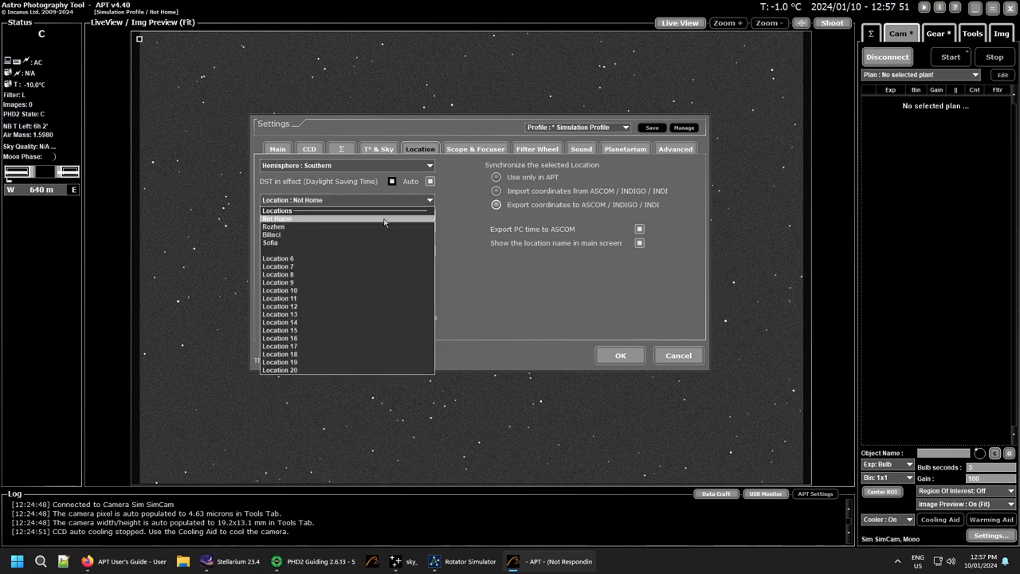
pyautogui.click(277, 218)
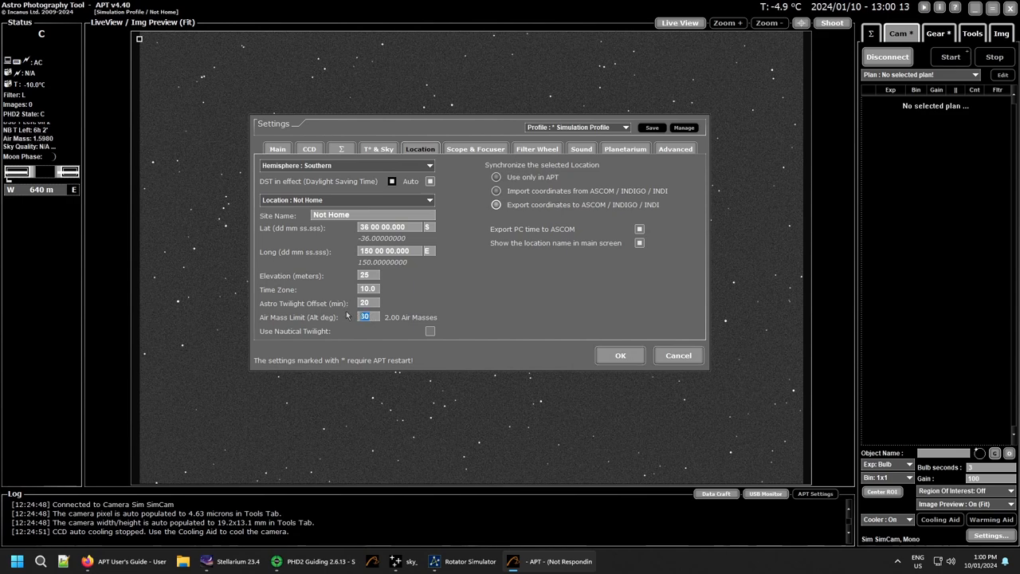
pyautogui.write('25')
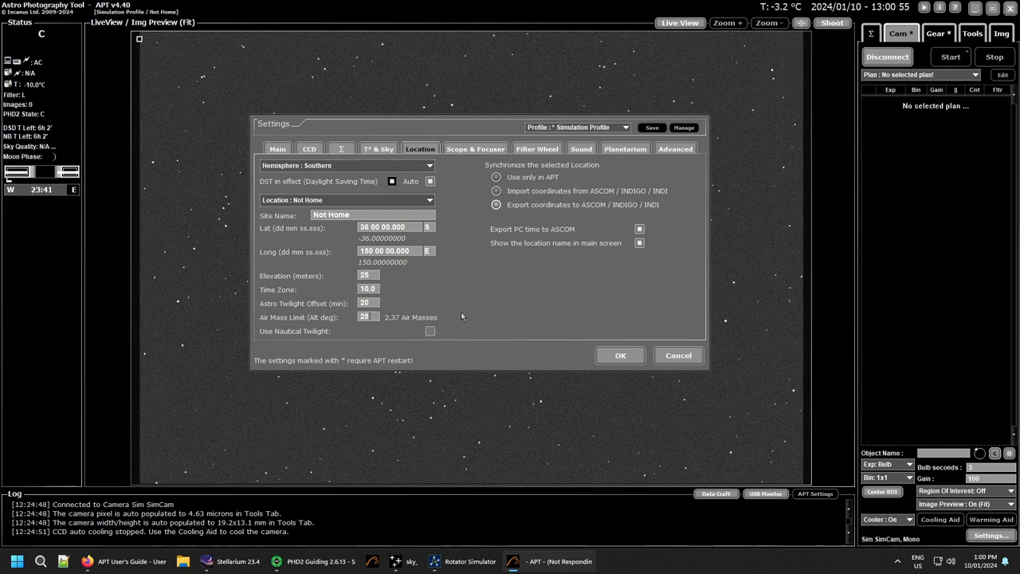
pyautogui.moveTo(448, 296)
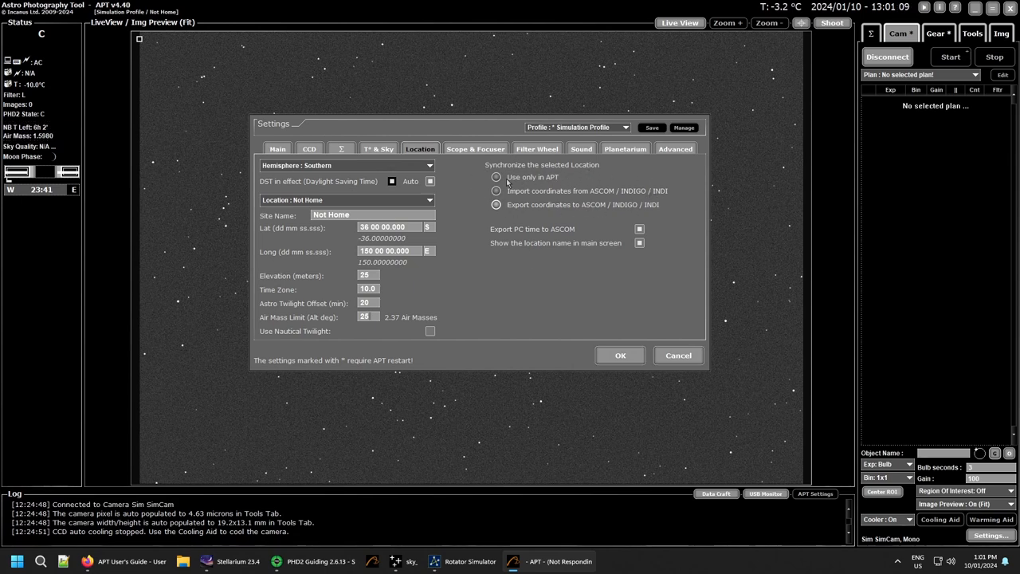
pyautogui.click(498, 177)
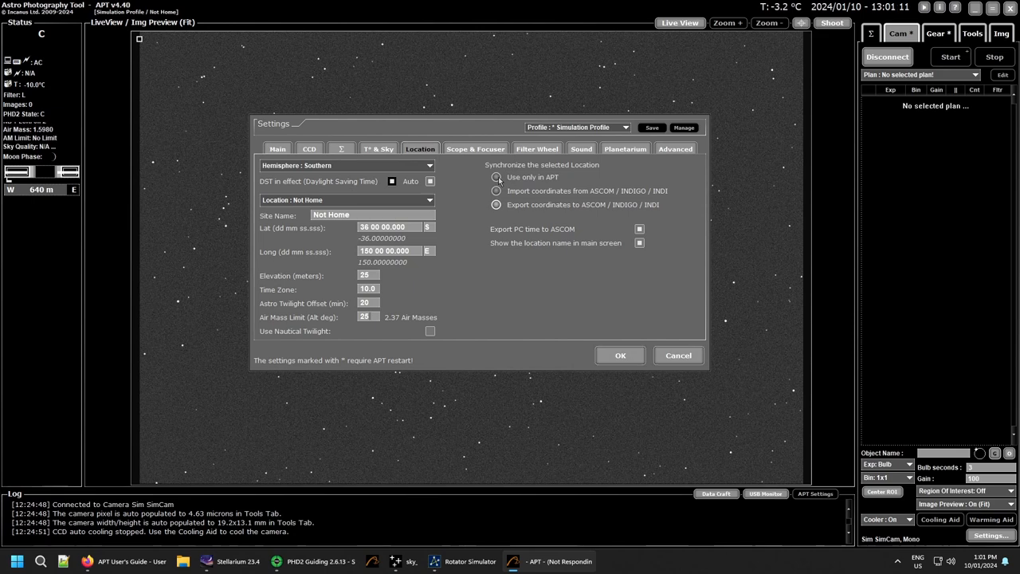
pyautogui.click(497, 192)
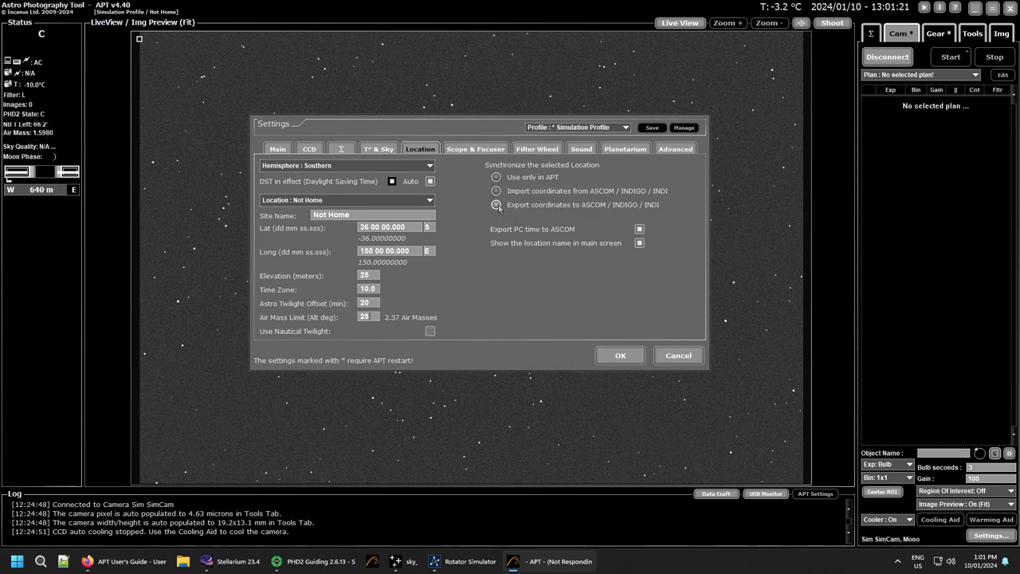
pyautogui.click(497, 204)
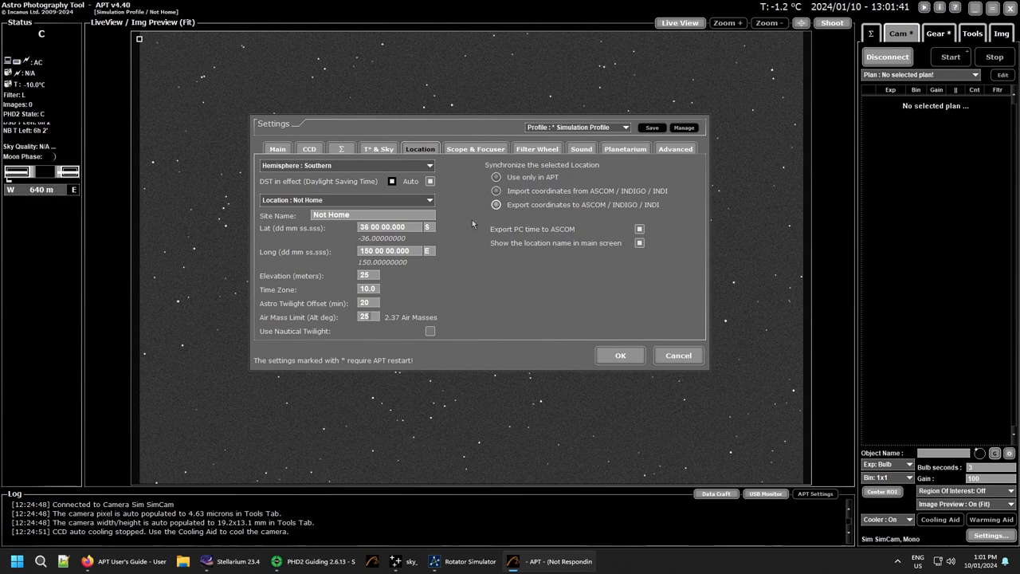
pyautogui.moveTo(478, 213)
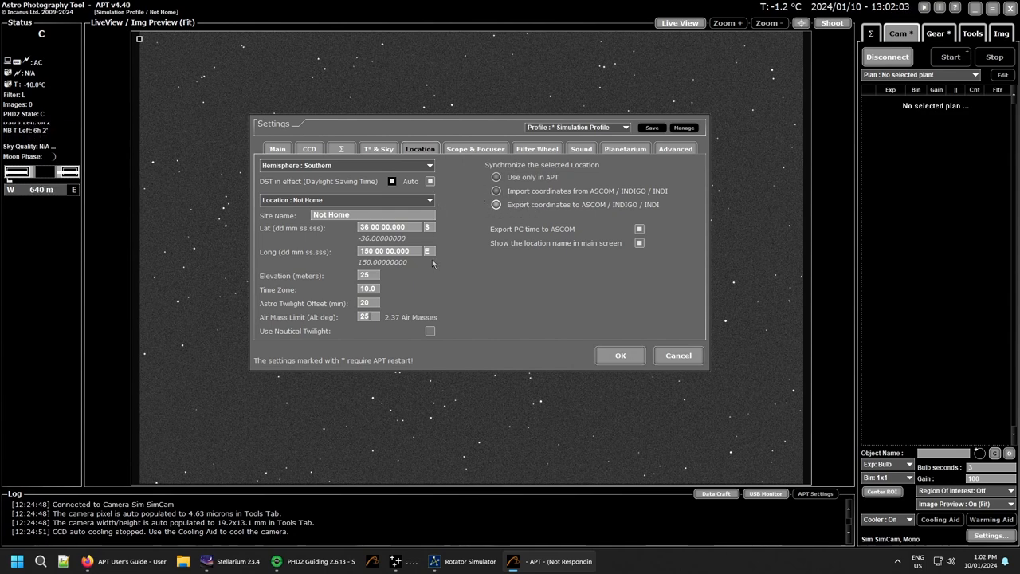
pyautogui.moveTo(490, 260)
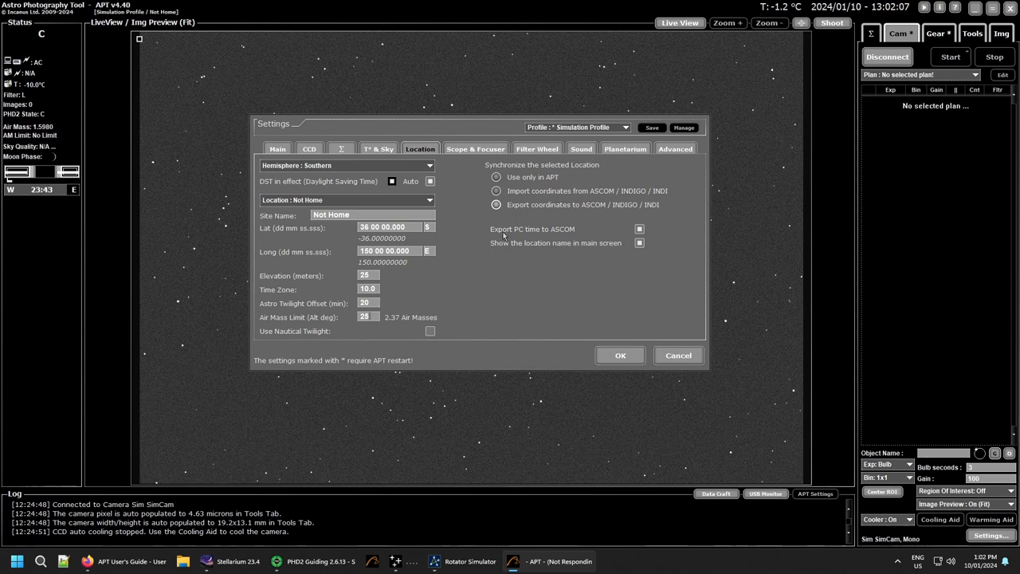
pyautogui.moveTo(612, 237)
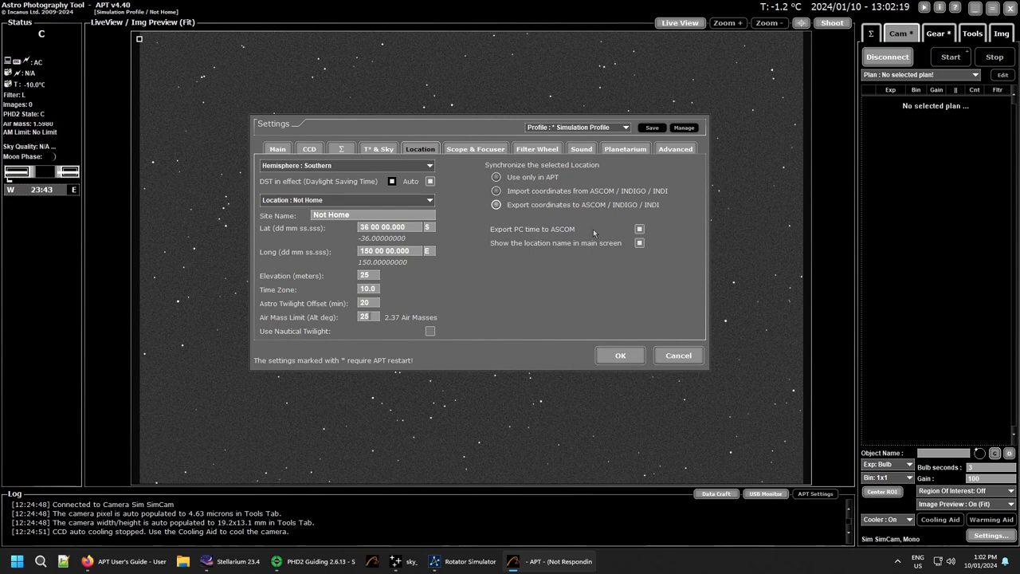
pyautogui.moveTo(641, 229)
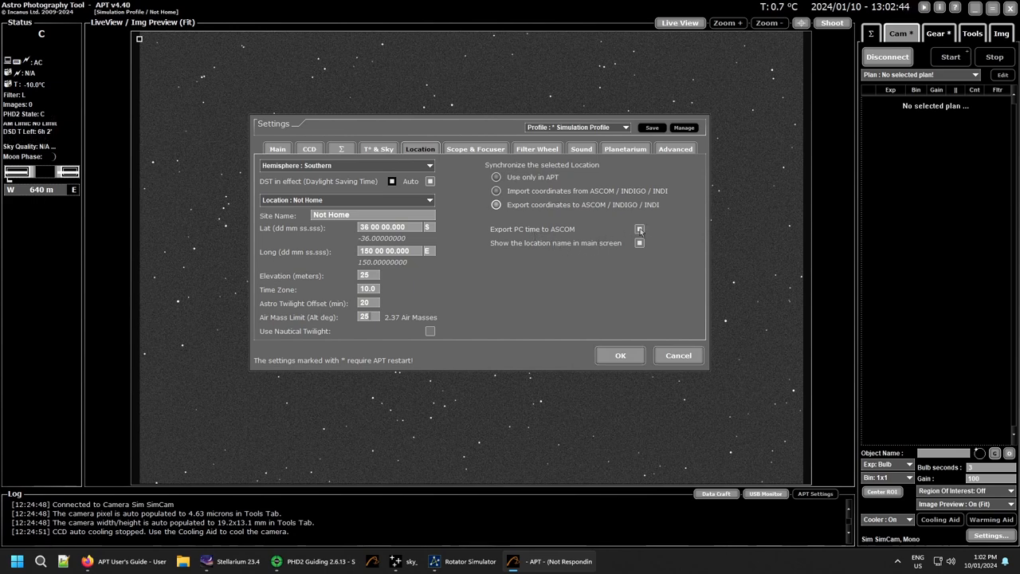
pyautogui.click(638, 230)
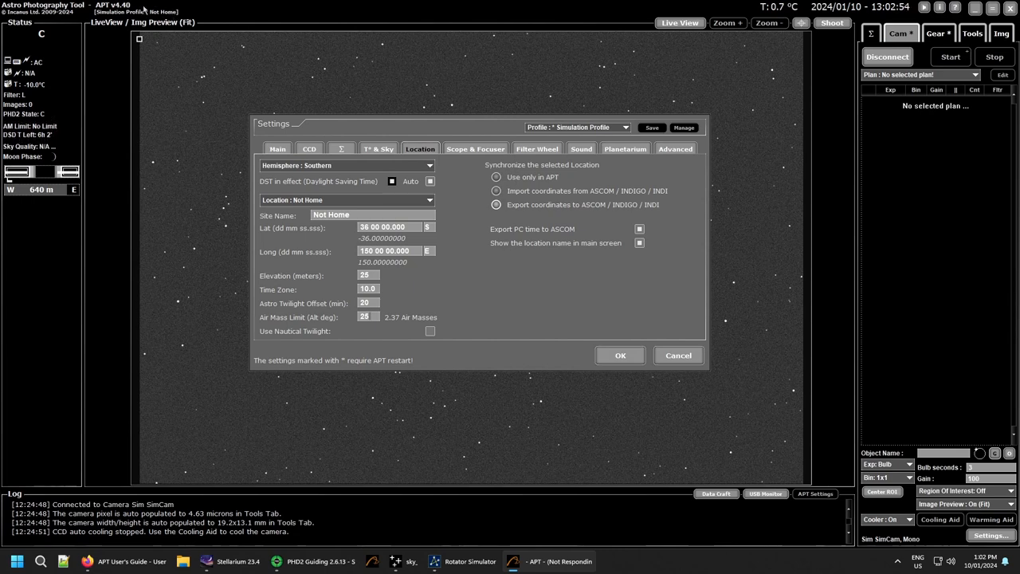
pyautogui.moveTo(529, 262)
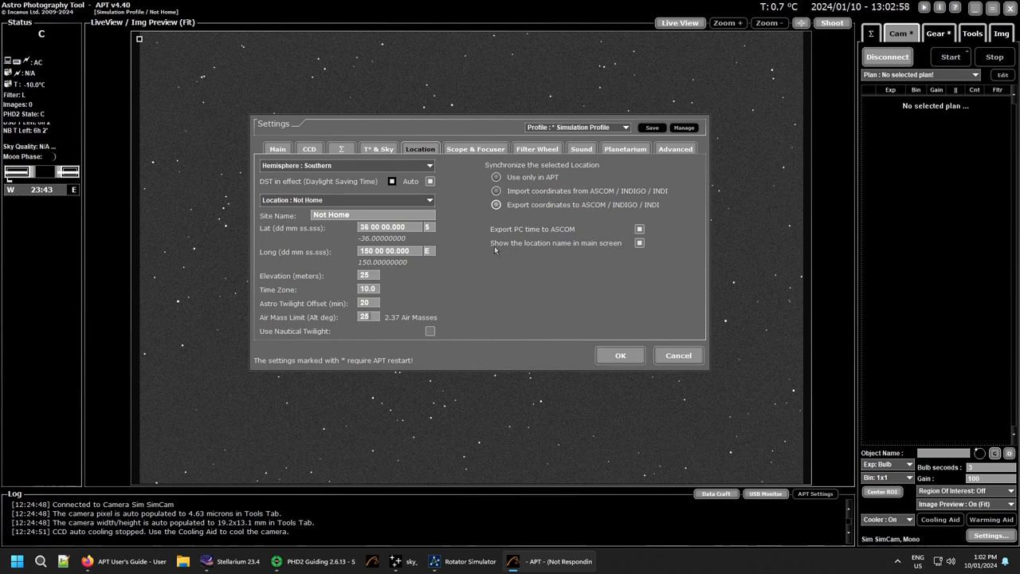
pyautogui.moveTo(516, 260)
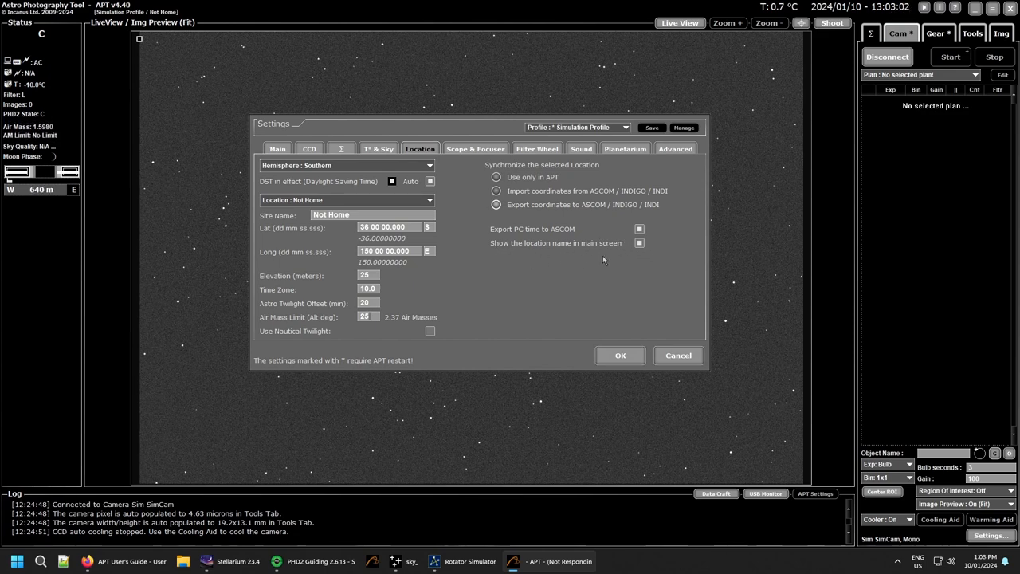
pyautogui.moveTo(554, 272)
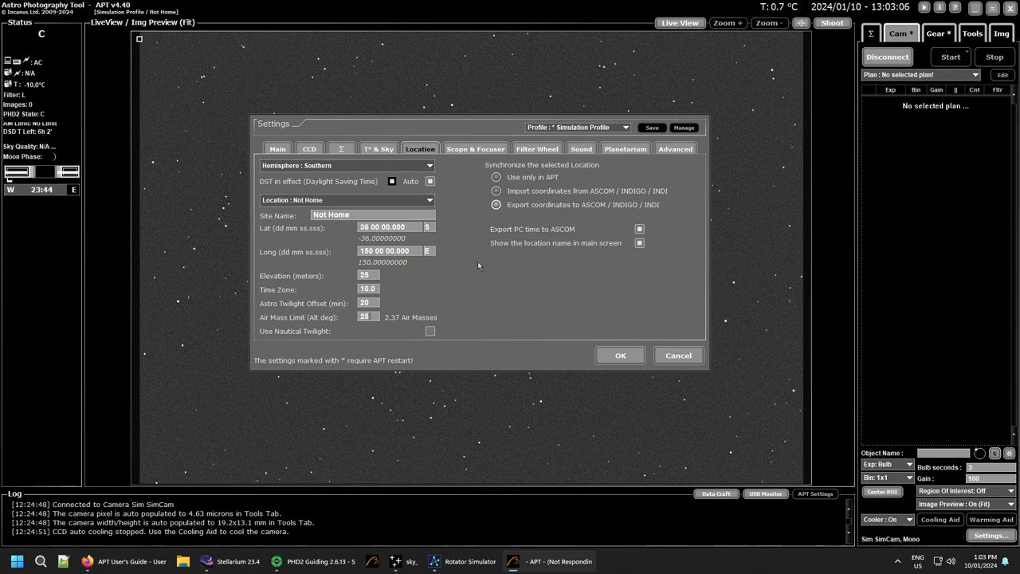
pyautogui.moveTo(471, 255)
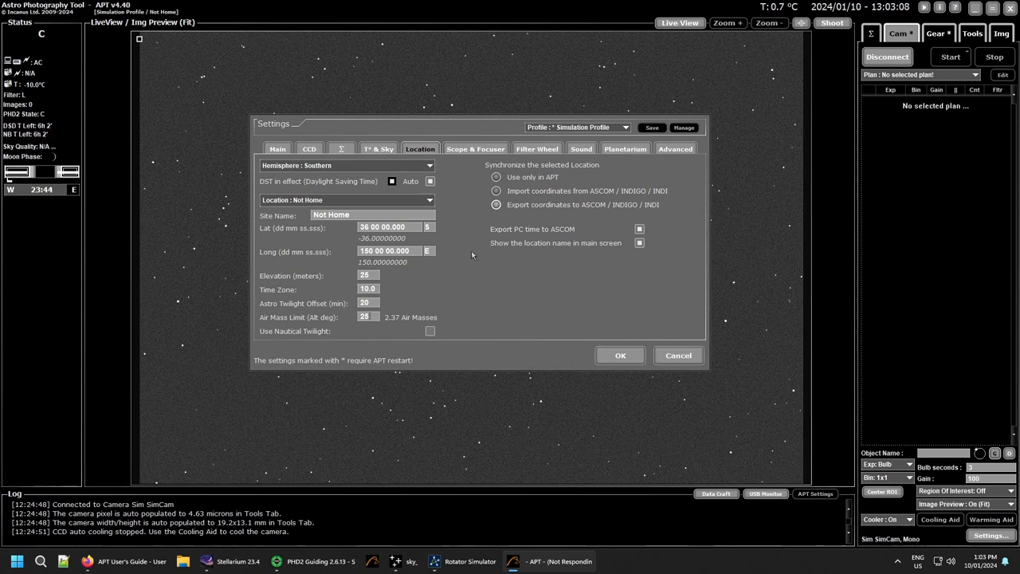